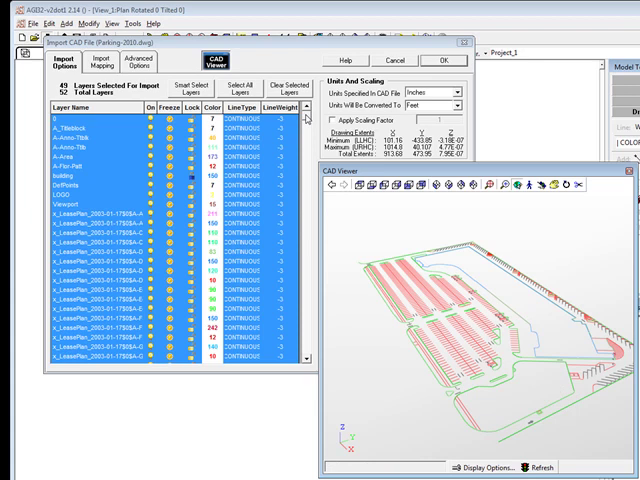
Scroll the Import CAD File dialog to reach the layers to import.
scroll(down, 3)
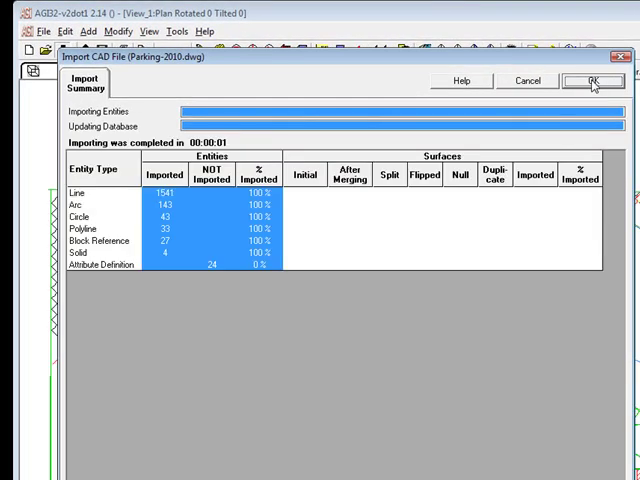
Close the import summary listing 1541 lines and 143 arcs.
click(592, 81)
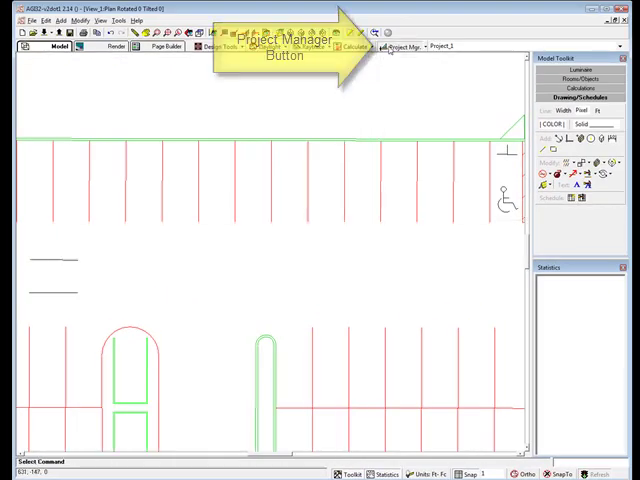
Inspect the Parking-2010 layers in Project Manager, picking layer 0.
click(399, 47)
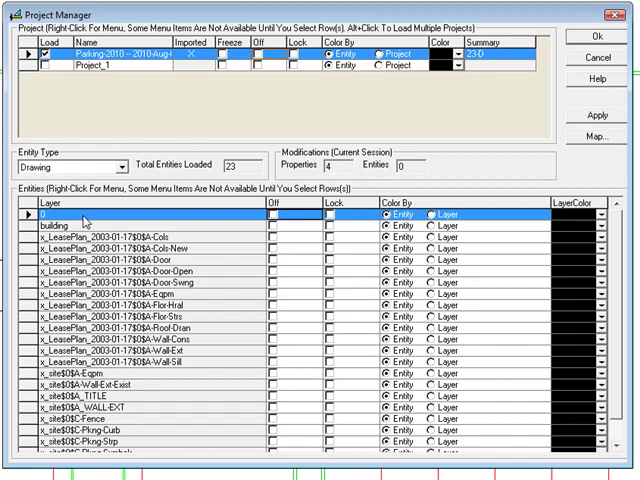
click(597, 30)
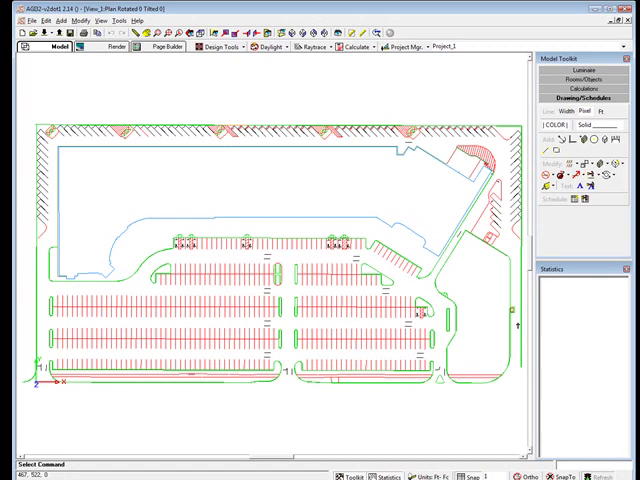
Start a flat polygon Building object traced from existing drawing entities.
click(571, 92)
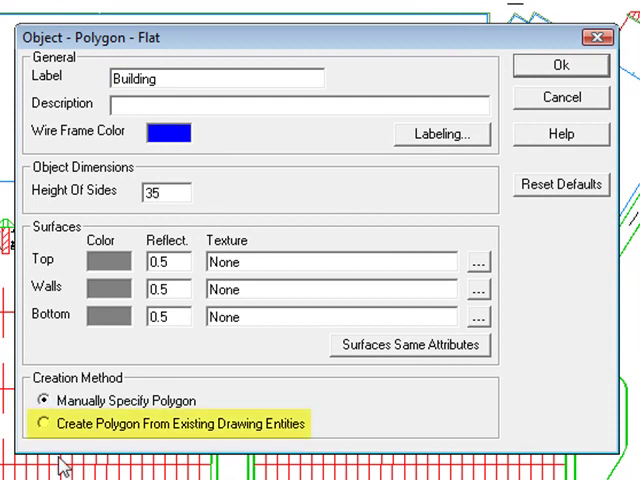
click(560, 65)
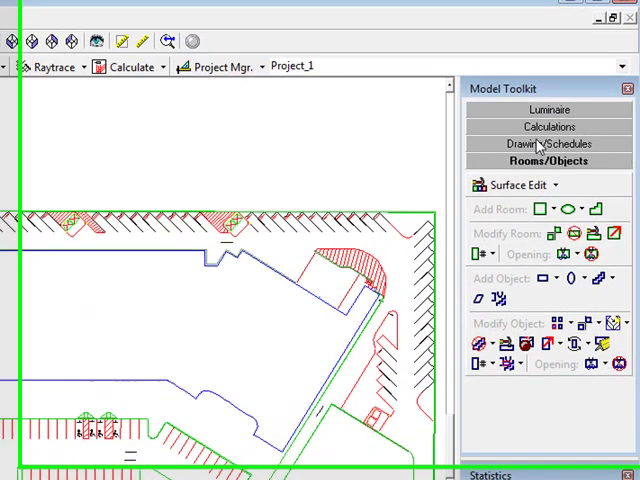
Add a two-point grid labelled 'Entire Site' and set its 10 ft spacing.
click(546, 127)
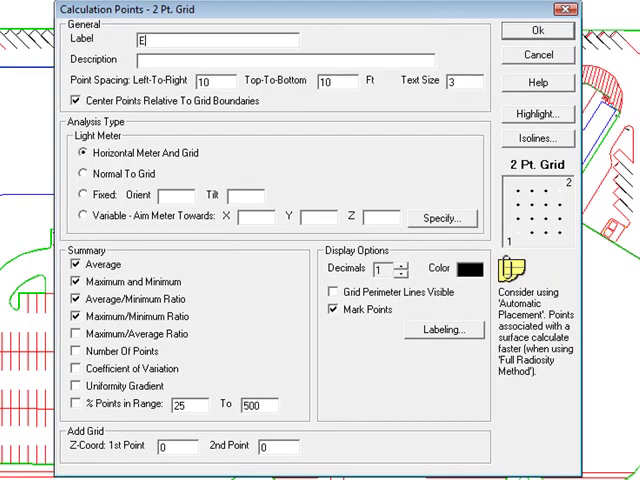
text(Entire Site)
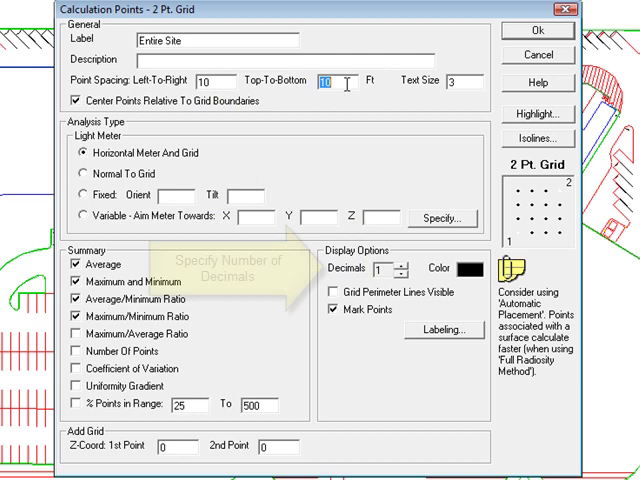
click(398, 265)
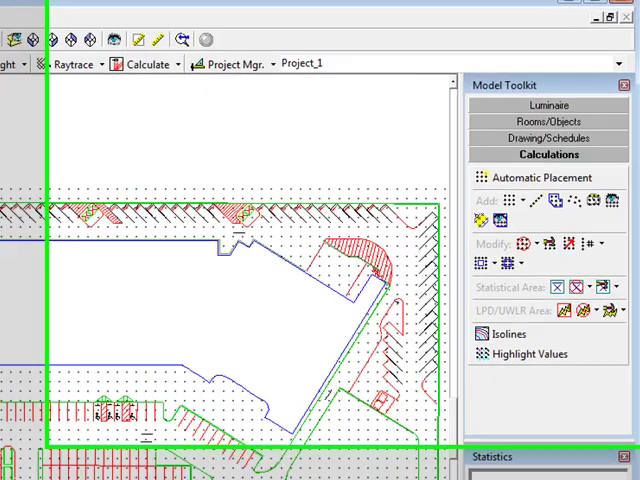
mouse_move(555, 311)
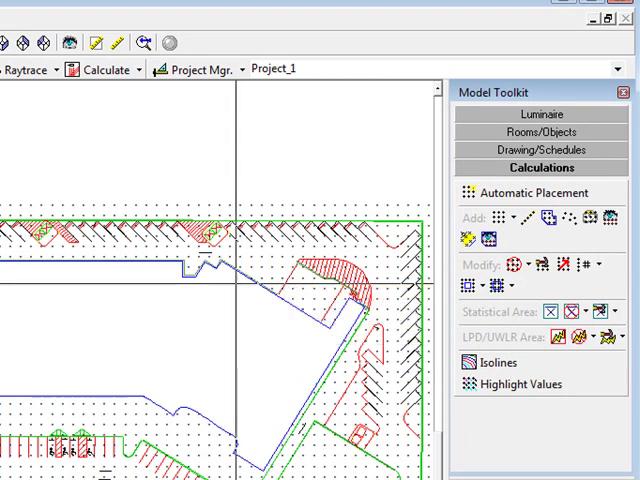
Create the 'Core Parking' statistical area with its drawing and summary labels turned off.
click(557, 308)
text(Core)
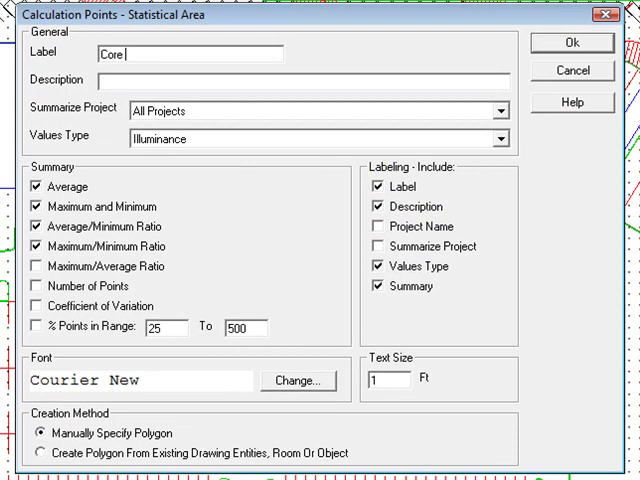
text(Parking)
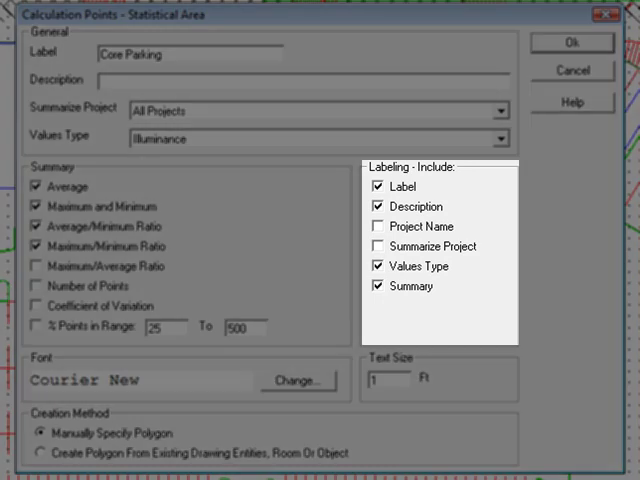
click(377, 186)
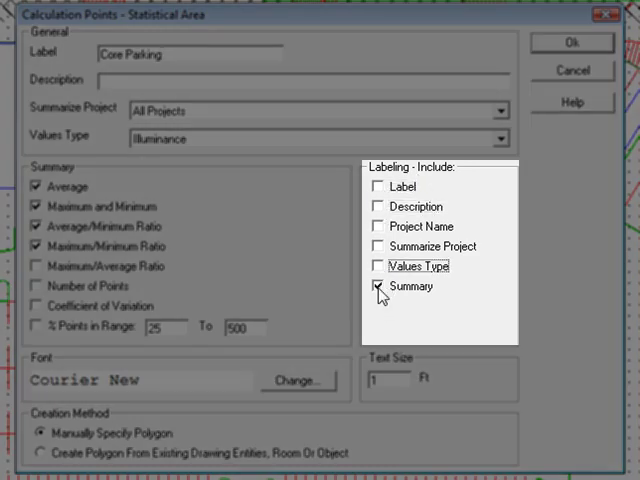
click(376, 286)
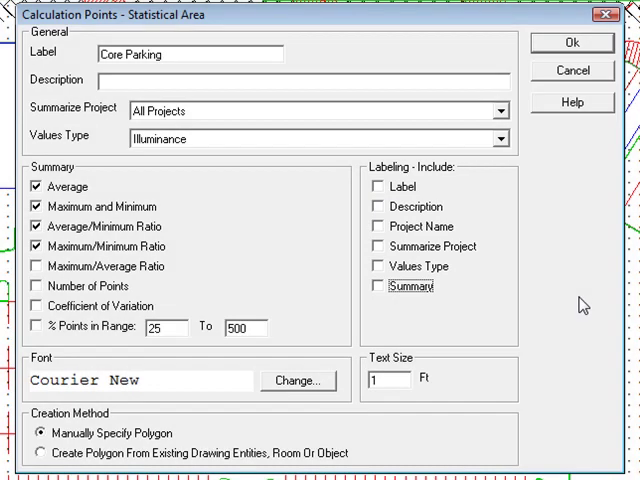
click(571, 43)
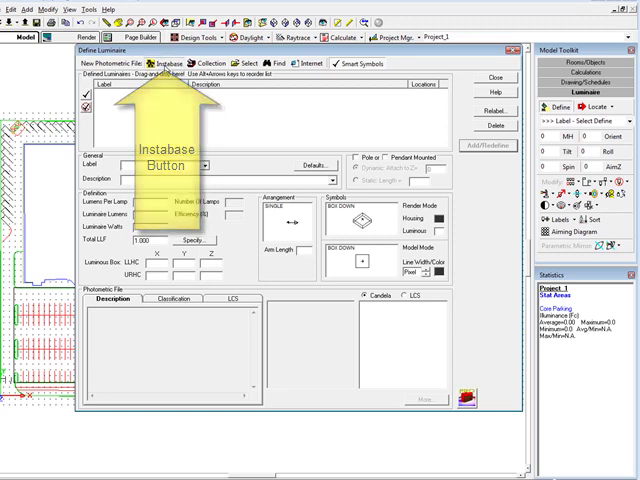
Browse the Instabase photometric database for the new luminaire's file.
click(162, 64)
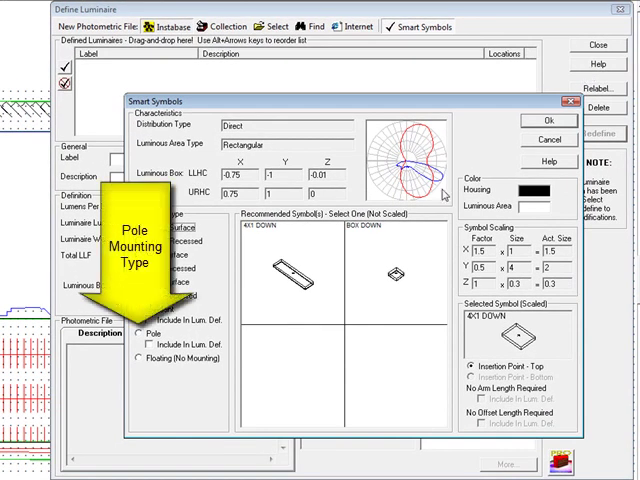
Define a pole-mounted 'Single Luminaire' with a red symbol, and enter its light loss factor.
click(135, 338)
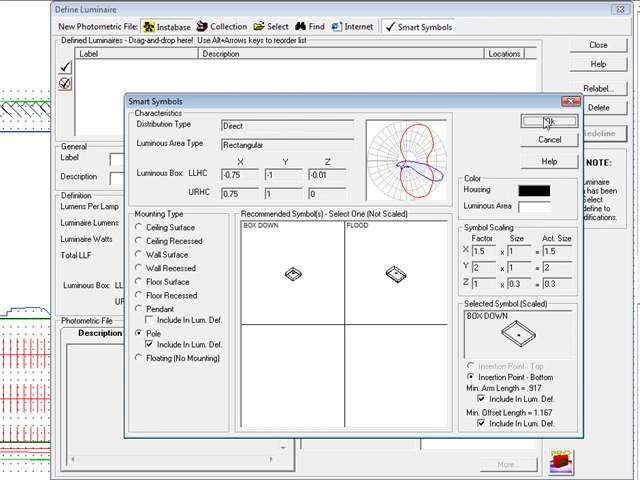
click(542, 121)
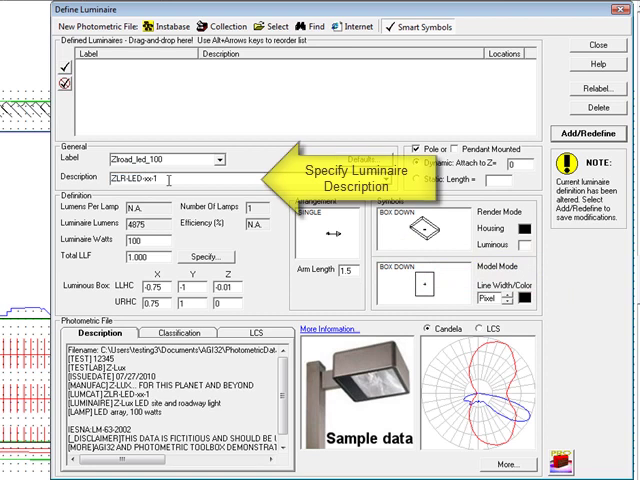
text(Single Lum)
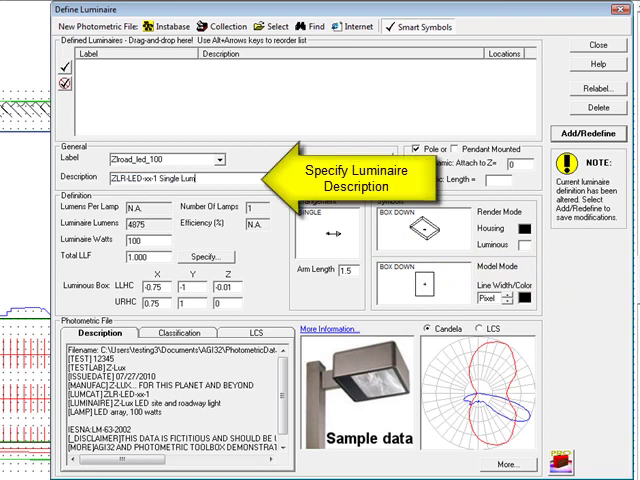
click(558, 303)
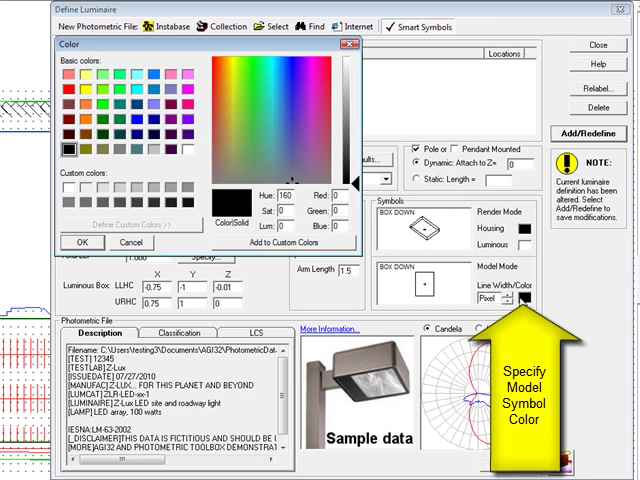
click(59, 90)
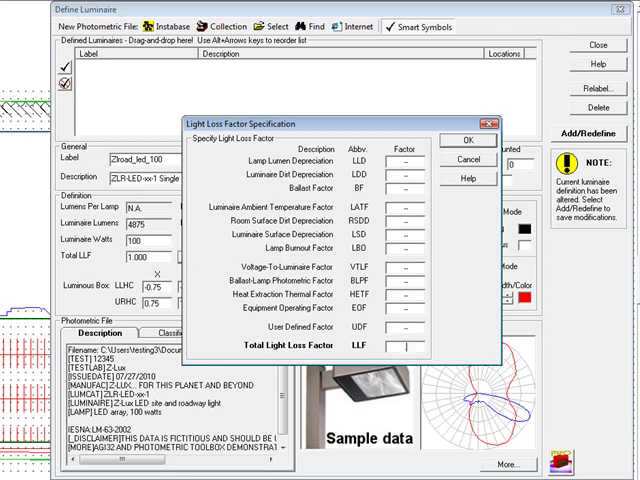
click(458, 140)
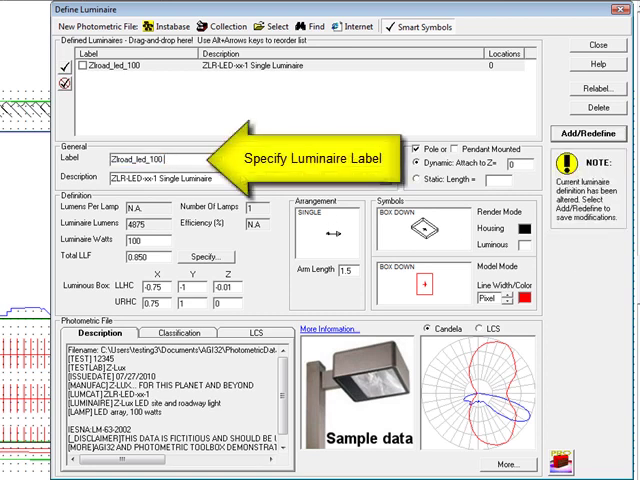
Set up the back-to-back 2BB variant with a blue model symbol.
text(.2)
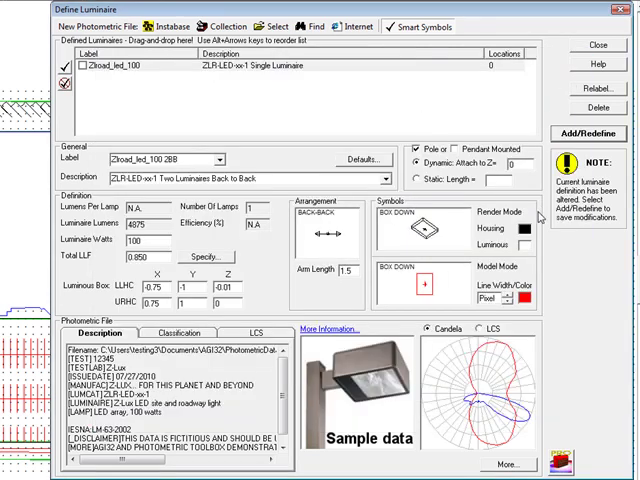
click(540, 299)
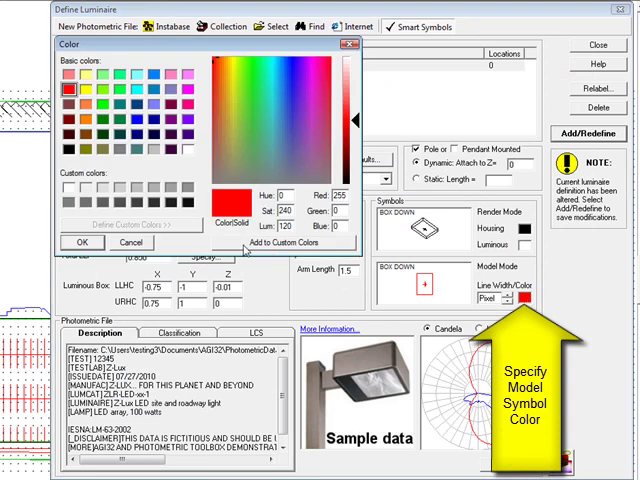
click(110, 120)
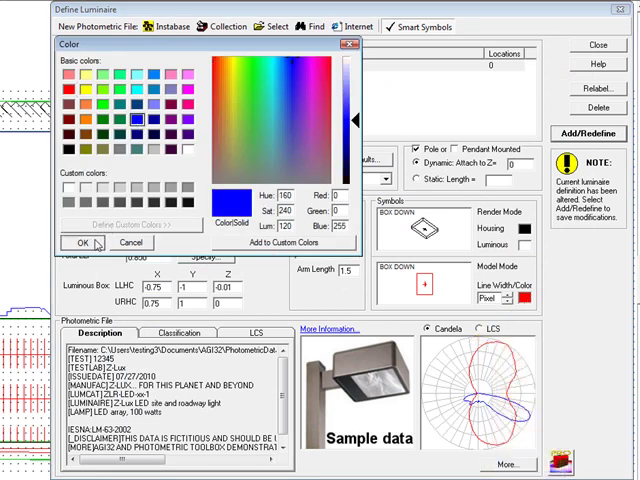
click(91, 243)
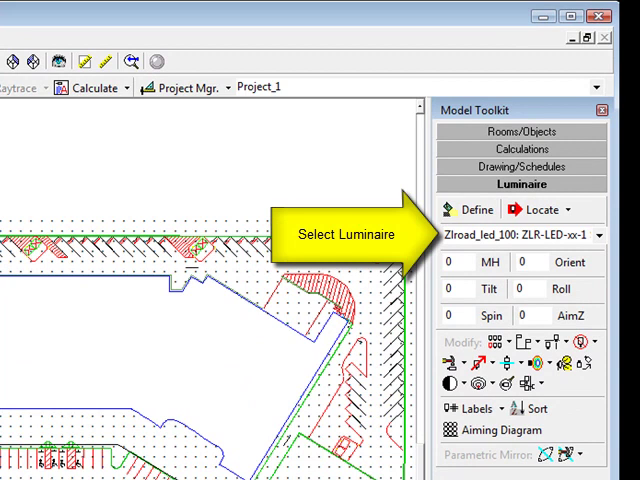
Select Zlroad_led_100 2BB in the Model Toolkit and enter 22.5 mounting height.
click(596, 235)
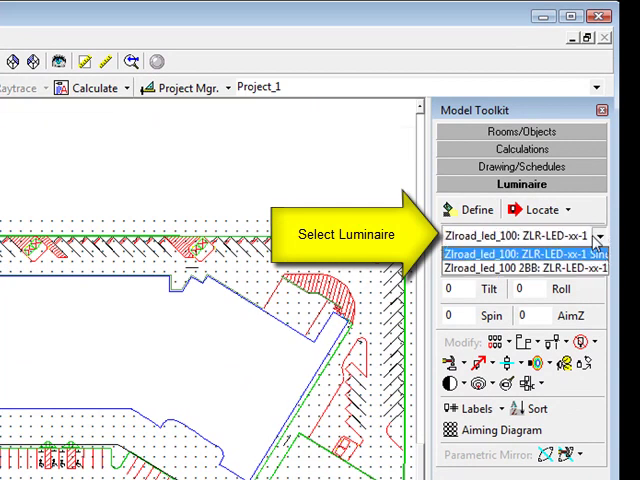
click(520, 270)
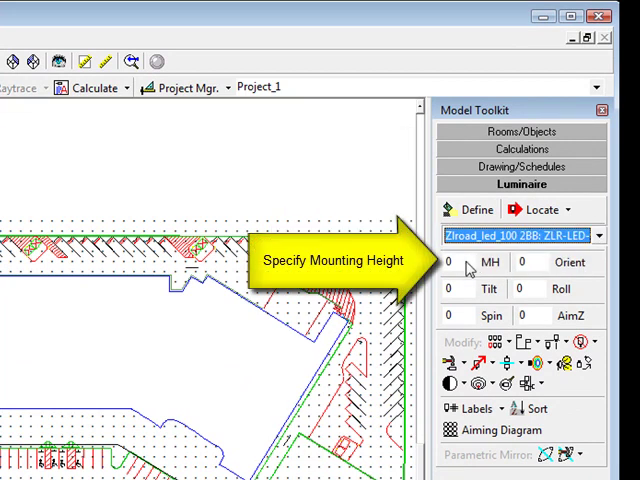
click(462, 262)
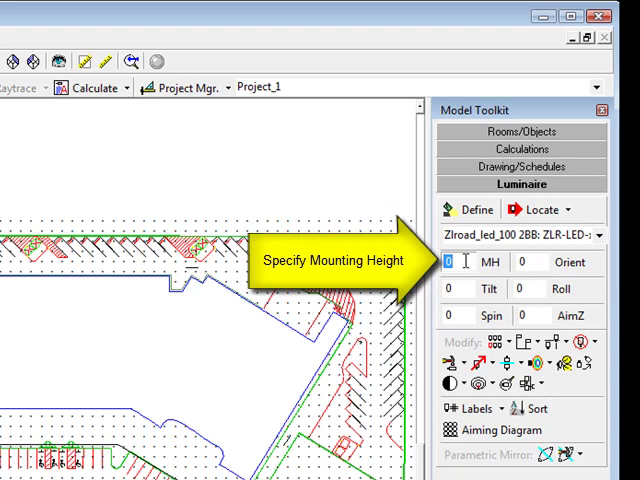
text(22.5)
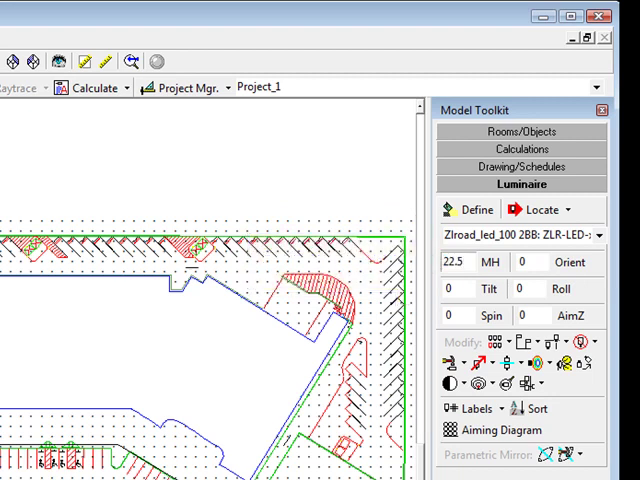
mouse_move(535, 208)
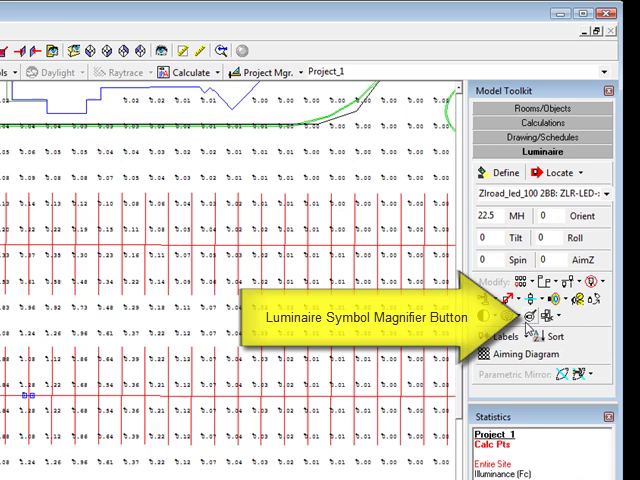
Enlarge the luminaire symbols on the plan with the Luminaire Symbol Magnifier.
click(533, 320)
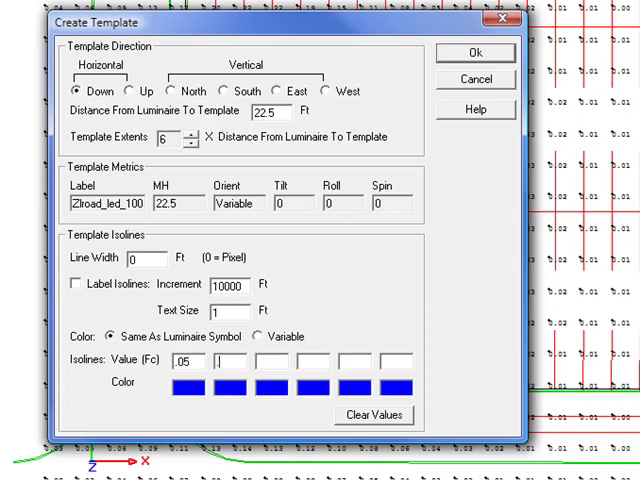
Finish the Zlroad_led_100 template with isoline values 0.05, 0.1 and 0.2 fc.
text(.2)
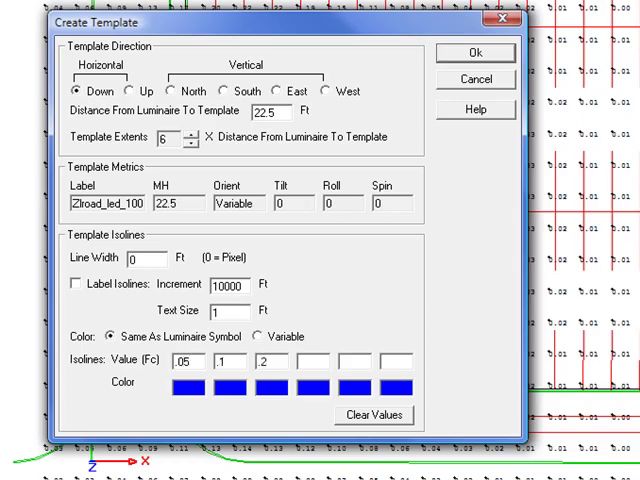
click(466, 53)
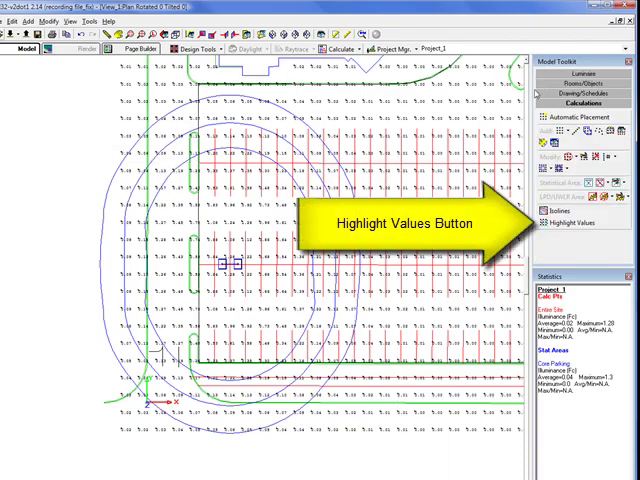
Flag maximum and minimum, and highlight grid values 0 to 0.19 fc in orange.
click(561, 233)
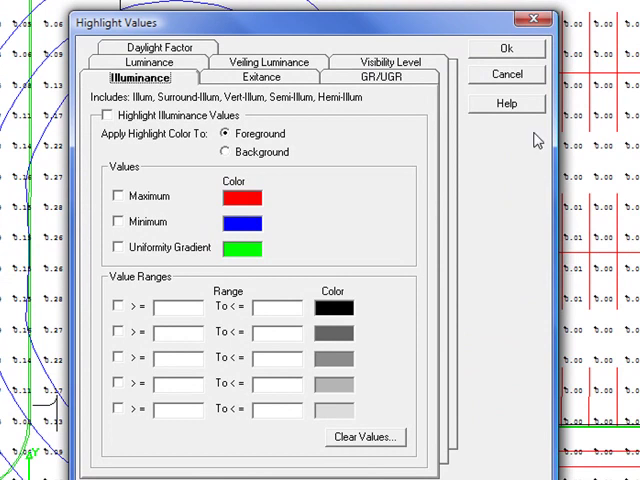
click(103, 115)
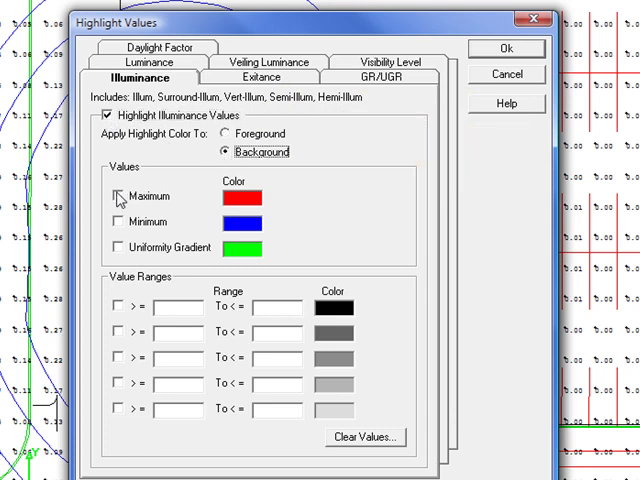
click(113, 196)
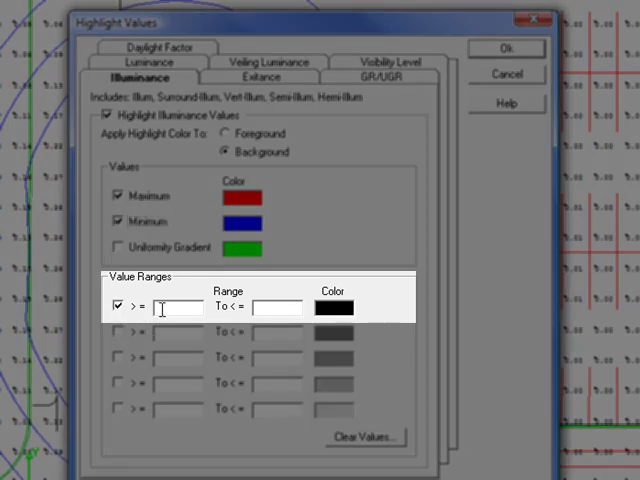
text(1)
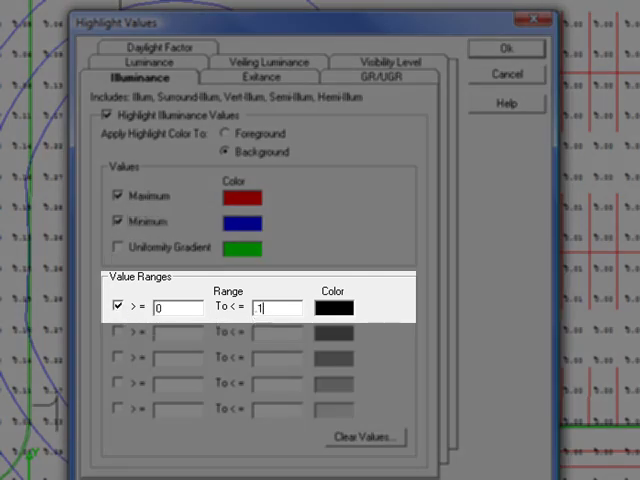
text(.19)
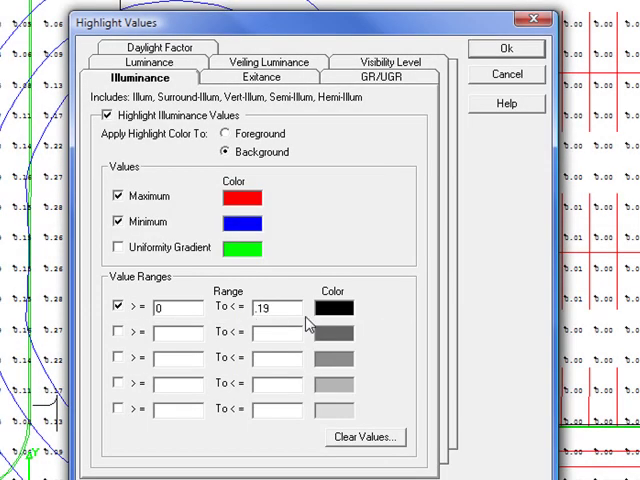
click(327, 307)
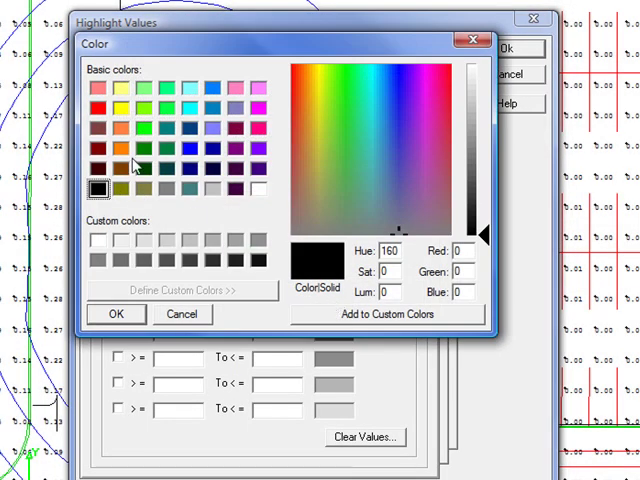
click(116, 314)
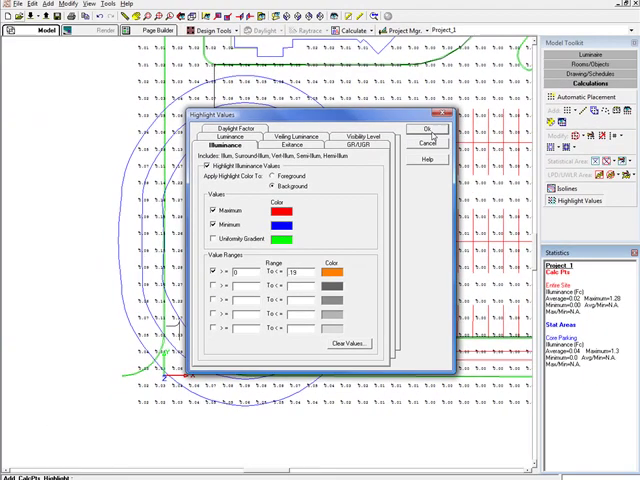
click(421, 131)
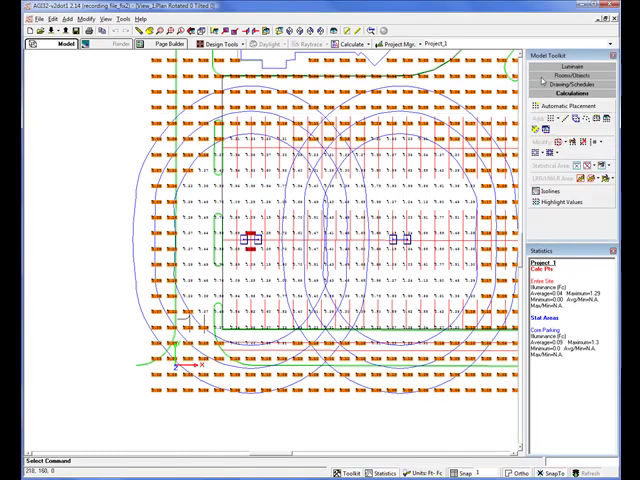
Review the highlighted grid and switch to the Luminaire tools in the Model Toolkit.
click(545, 206)
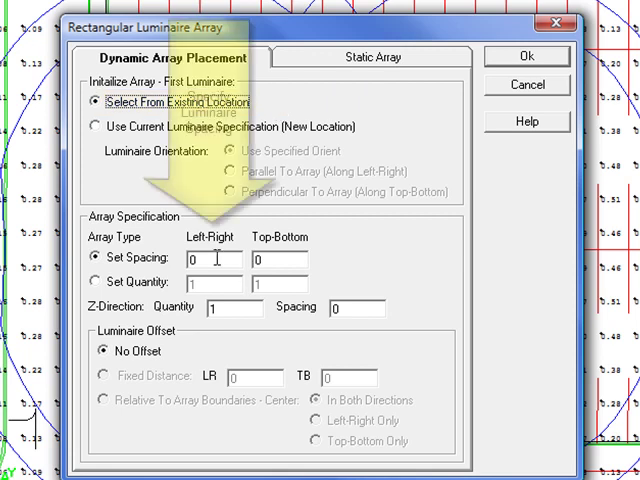
Array the existing pole luminaire with 95 Left-Right spacing across the lot.
text(95)
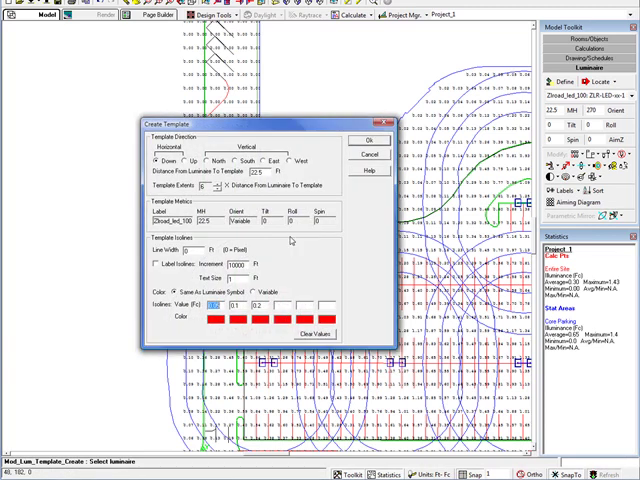
Create red isoline templates around the selected pole luminaires.
click(368, 140)
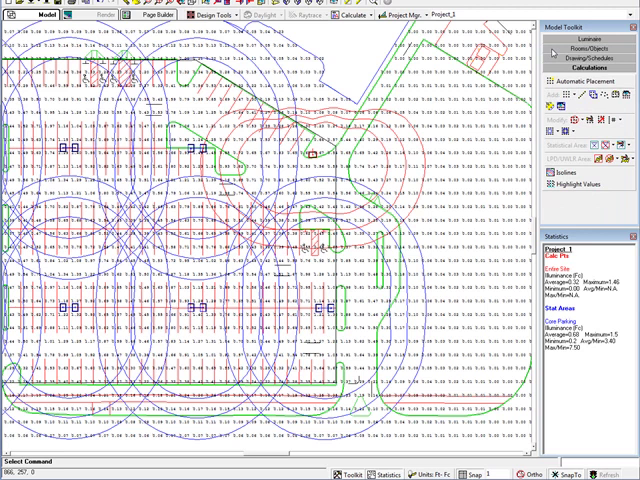
Reapply the existing 0 to 0.19 fc orange highlight settings to the updated grid.
click(577, 184)
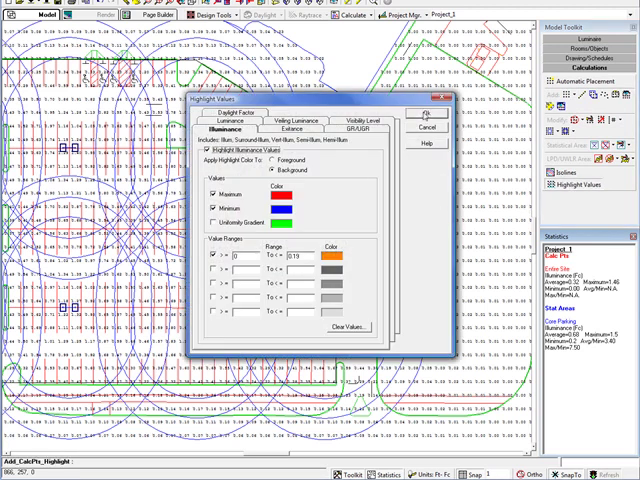
click(432, 112)
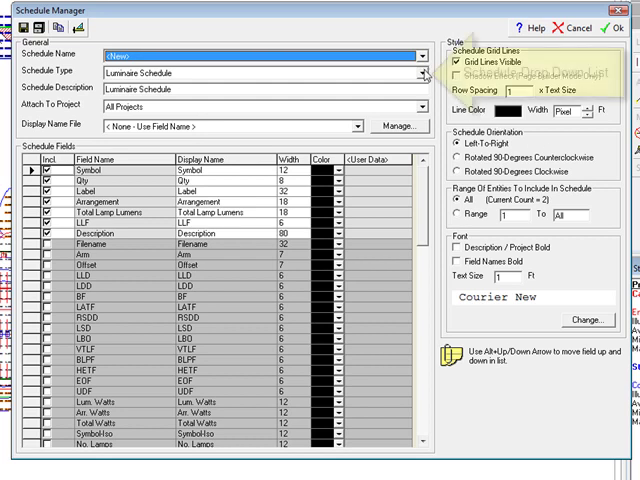
Place a luminaire schedule with lumens, UWLR and BUG rating at text size 5.
click(416, 73)
text(5)
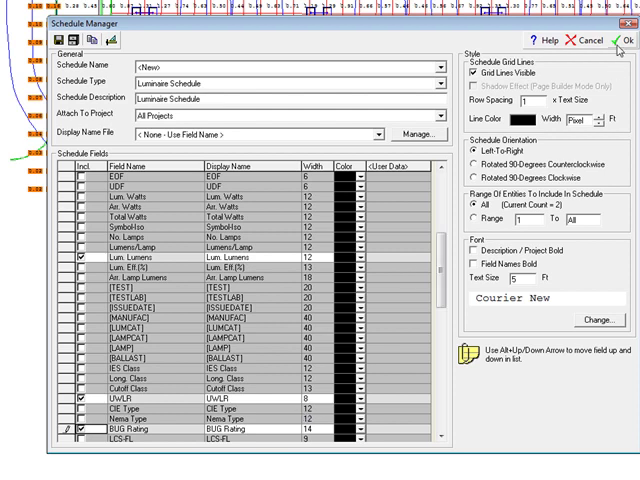
click(626, 40)
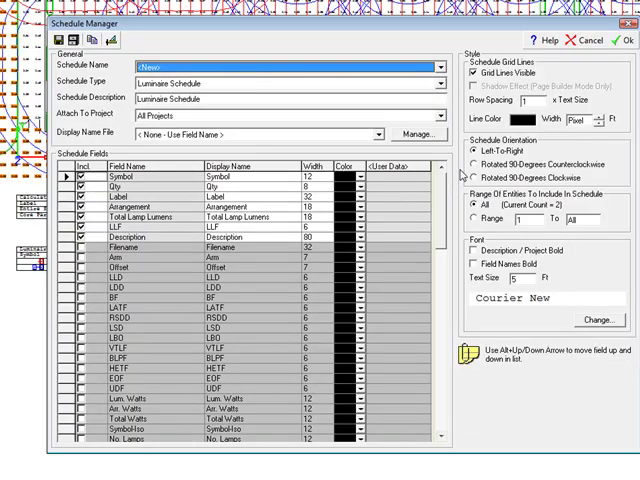
Place a Luminaire Location Summary schedule on the drawing.
click(437, 83)
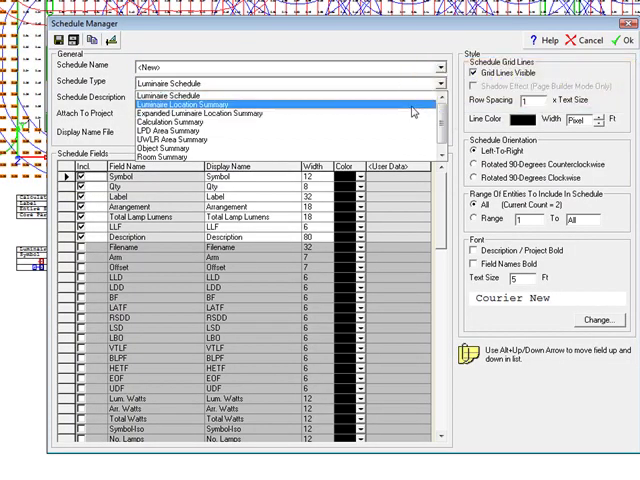
click(190, 101)
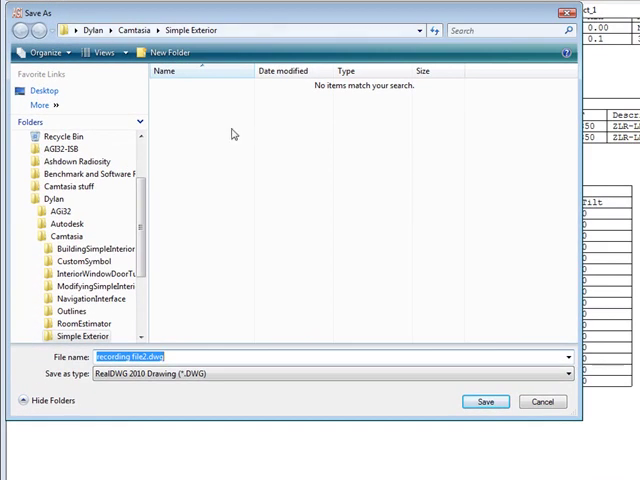
Export the drawing as RealDWG 2010 file 'Simple Exterior Export'.
click(568, 373)
text(Simple Exterior)
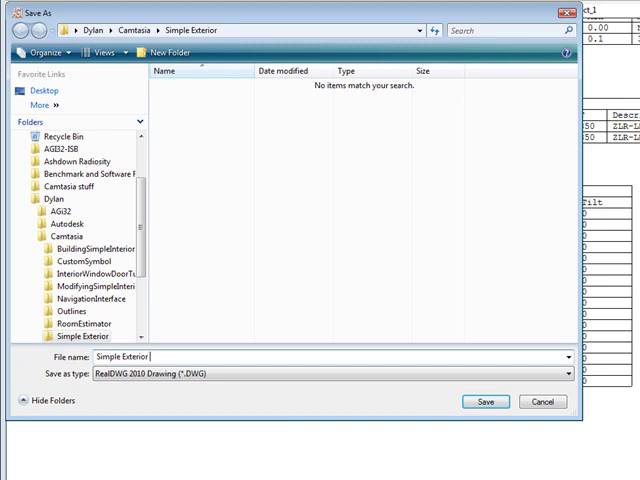
click(483, 401)
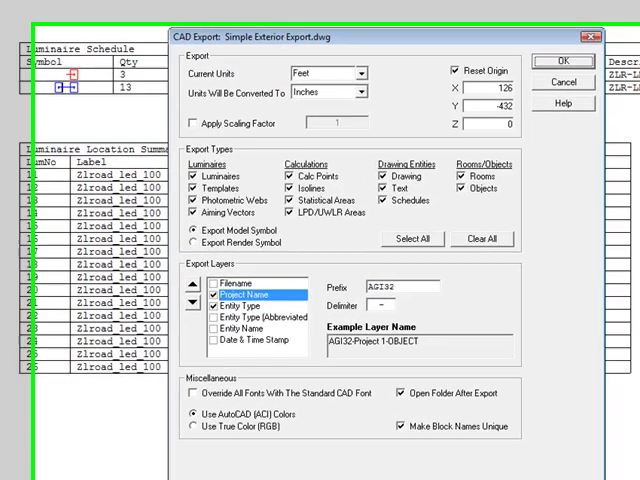